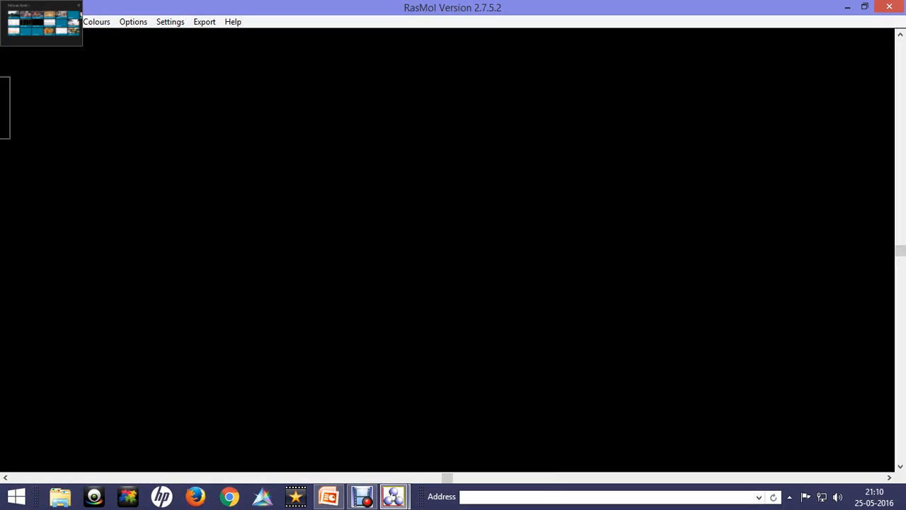
Load the TLR coordinate file (3FXI) from the PDB files folder, shown as wireframe
click(31, 21)
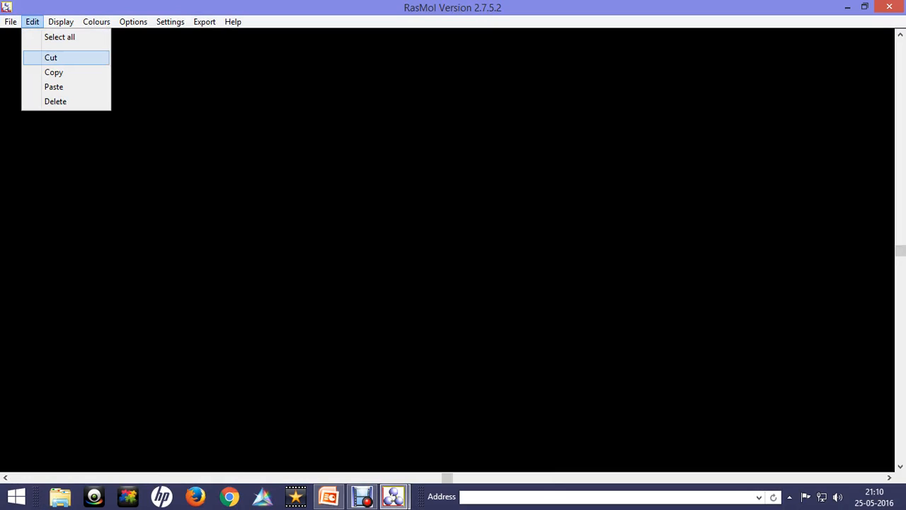
click(12, 21)
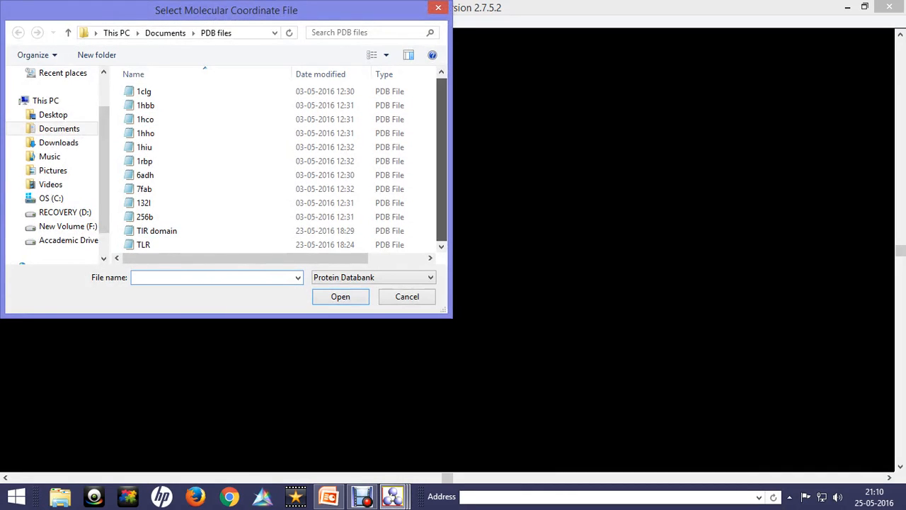
click(143, 243)
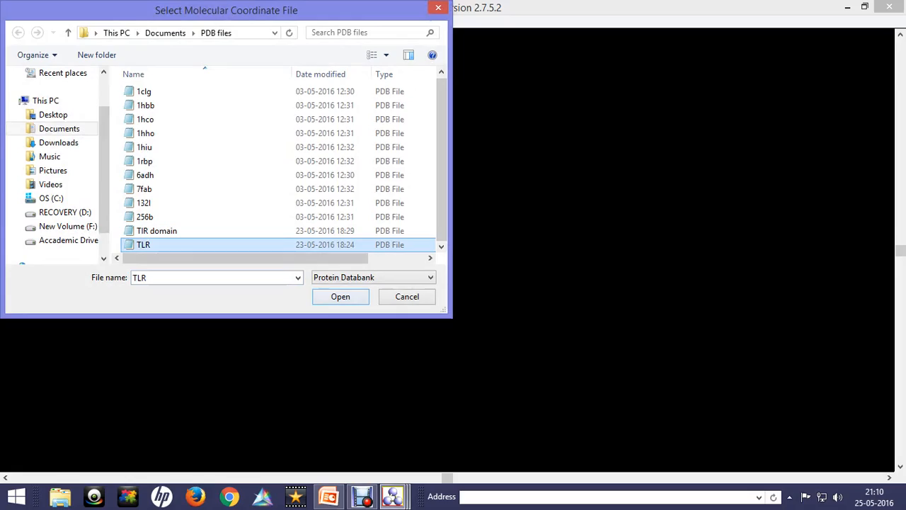
click(340, 296)
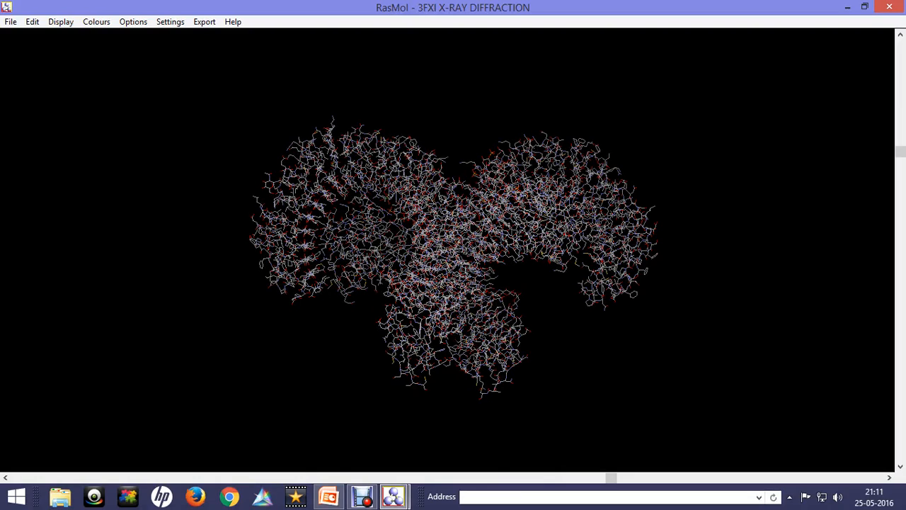
Switch the 3FXI structure from wireframe to the Cartoons representation
click(59, 21)
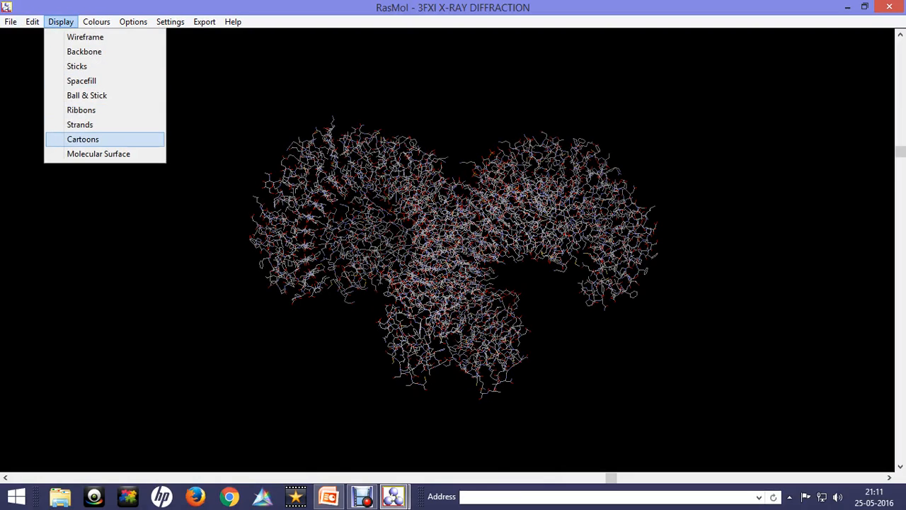
click(83, 138)
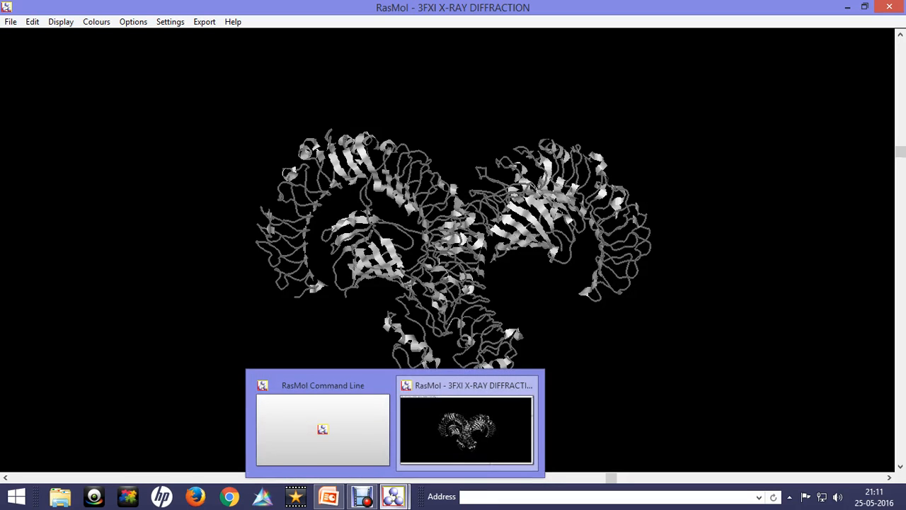
In the command line, 'select helices' then 'colour red' to make all helices red
click(323, 430)
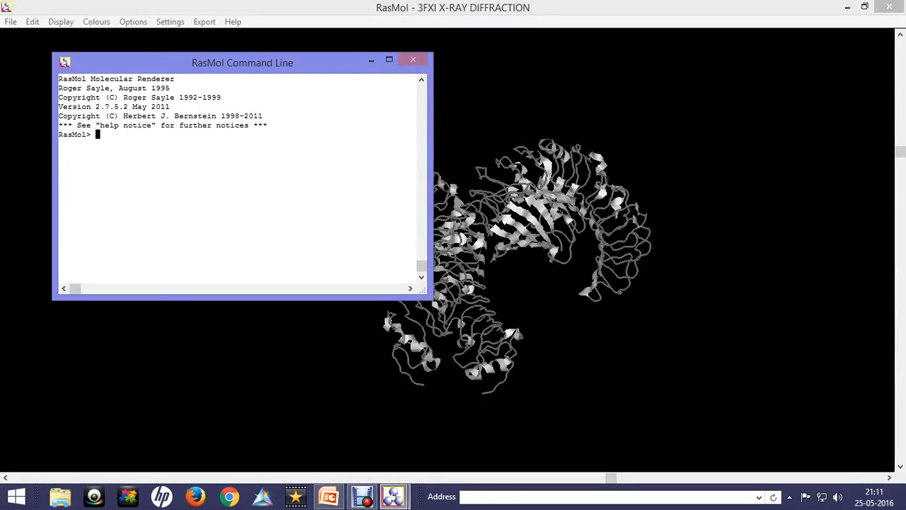
text(se)
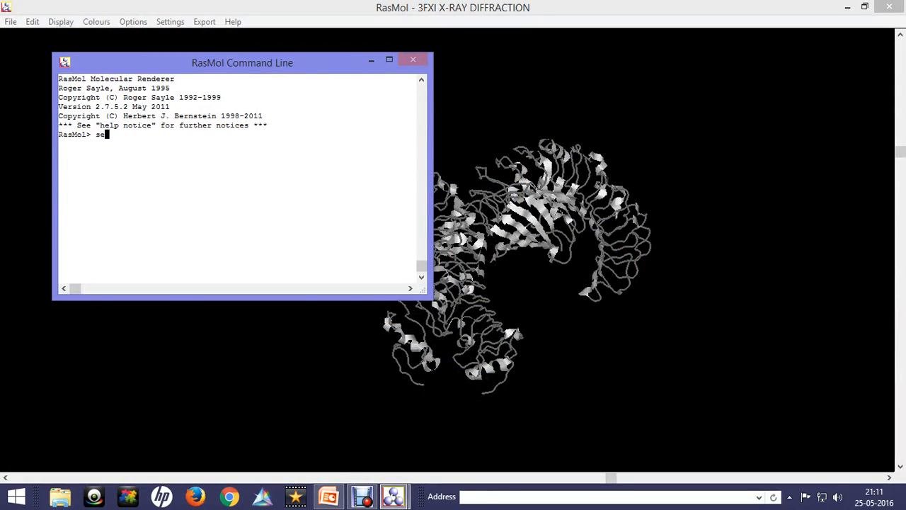
text(lect h)
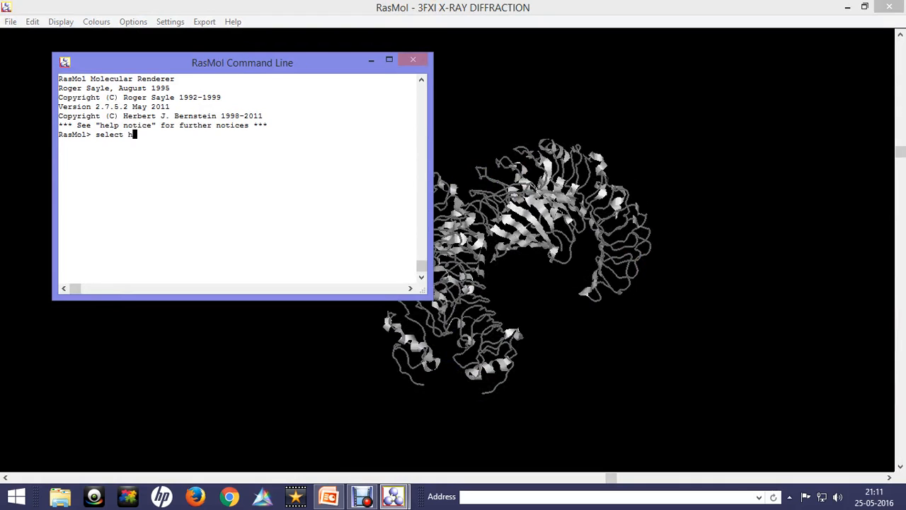
text(elice)
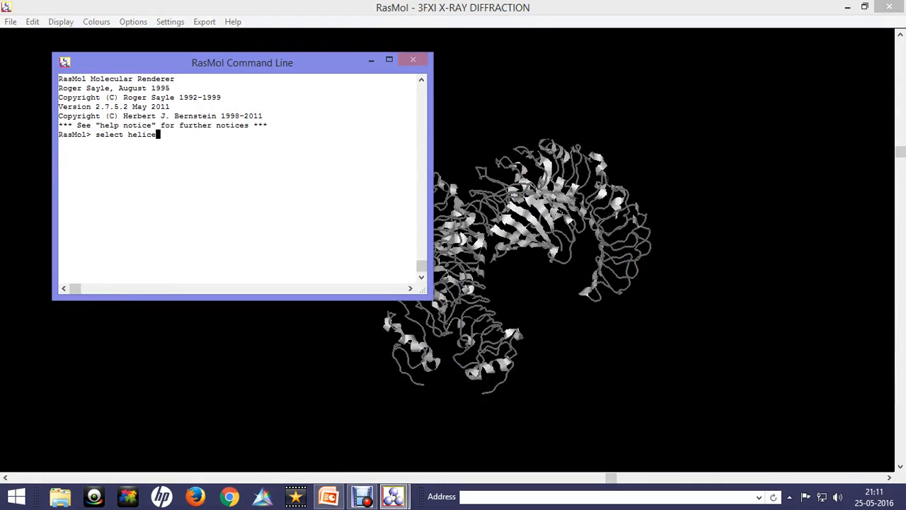
key(Return)
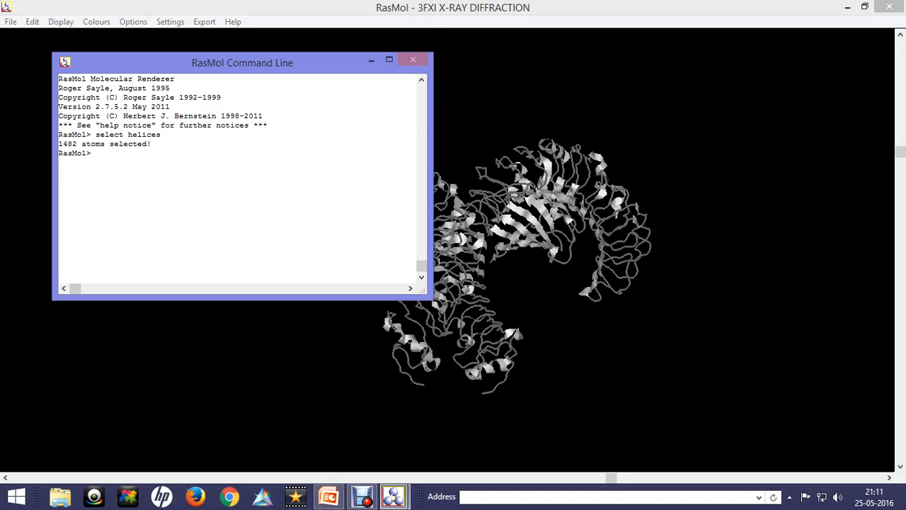
text(c)
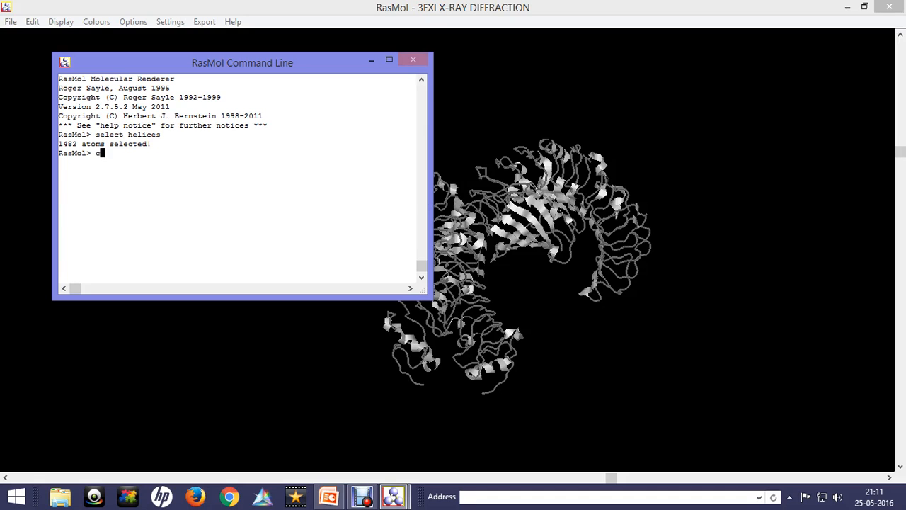
text(olou)
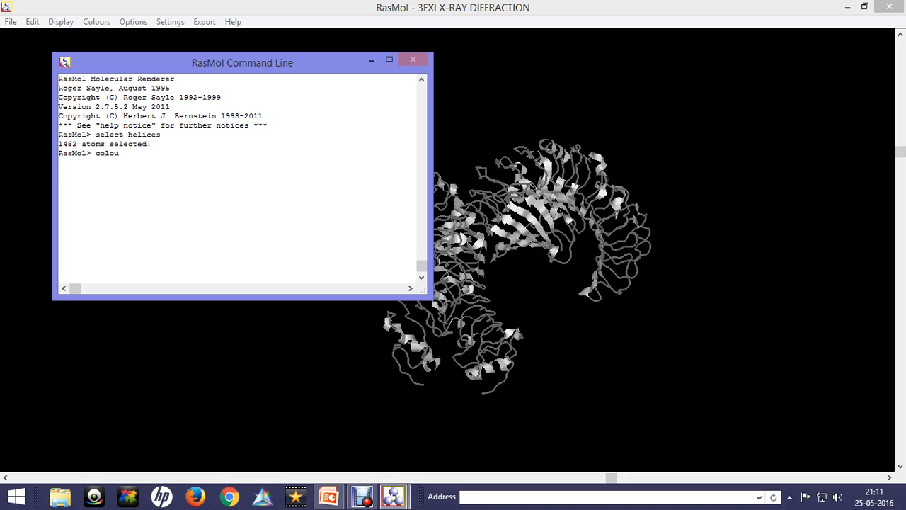
text(r re)
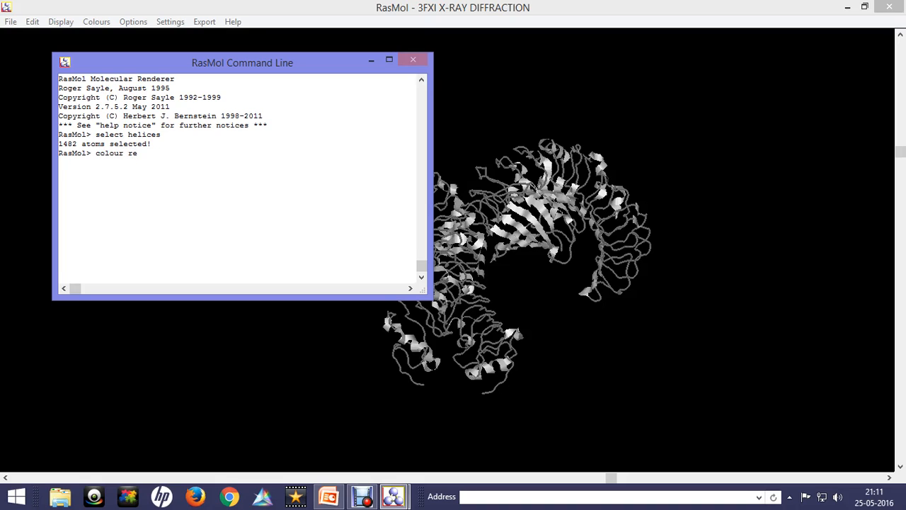
key(Return)
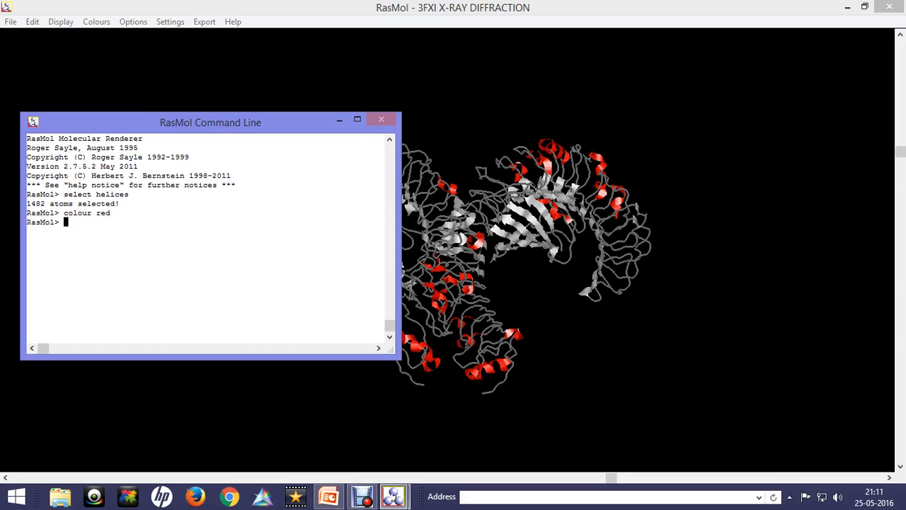
Select all beta sheets, retrying with 'select sheets' after 'select beta sheets' fails
text(select)
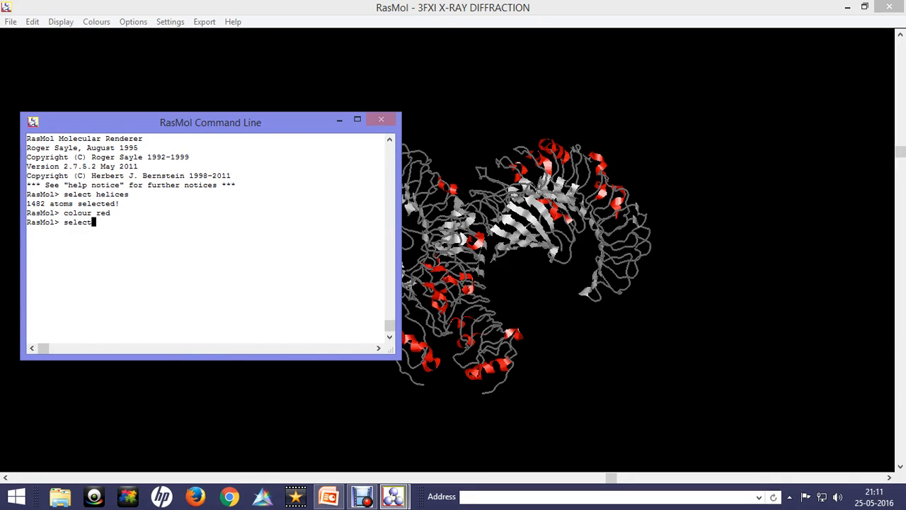
text(beta sj)
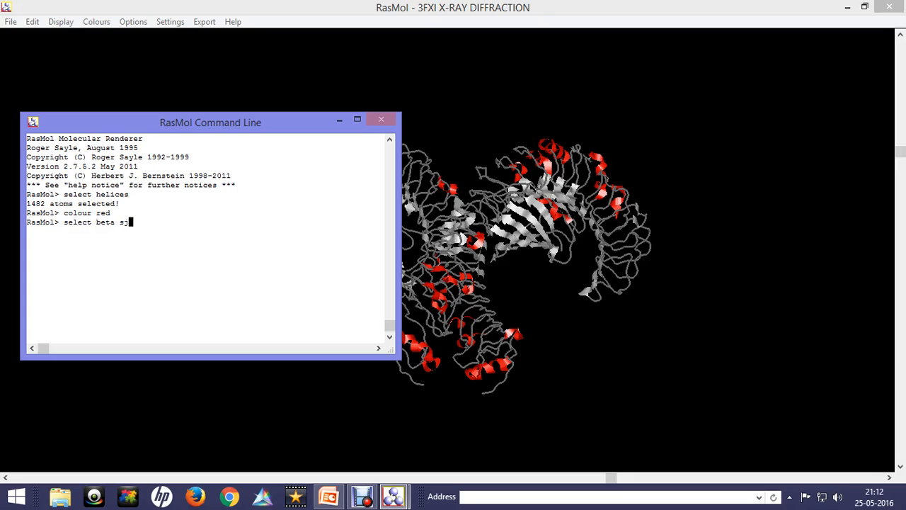
text(h)
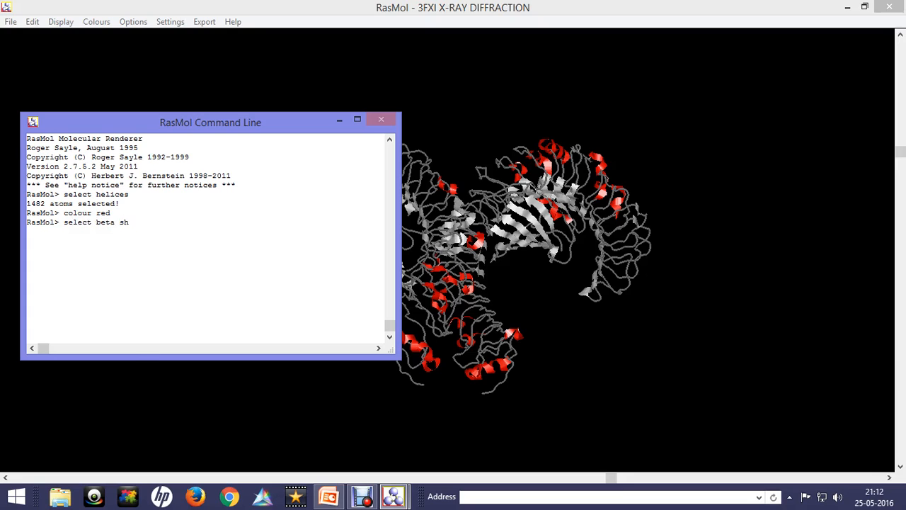
text(eets)
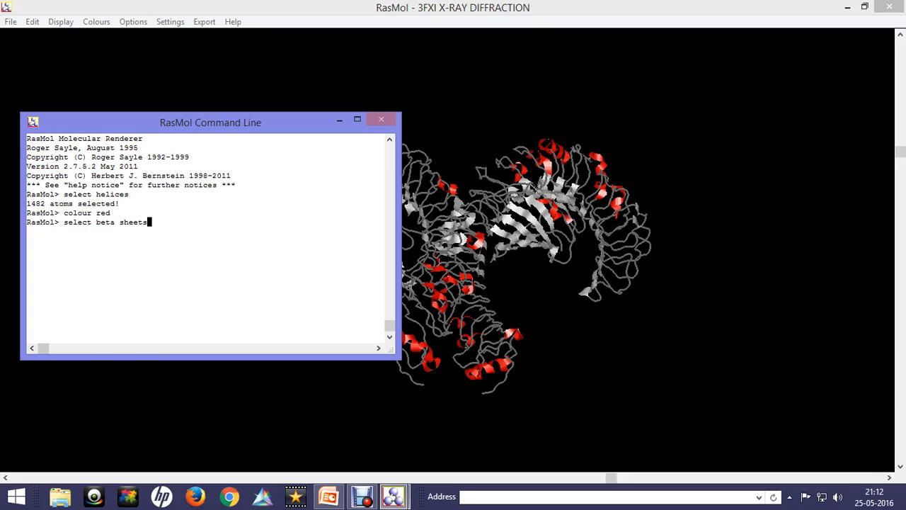
key(Return)
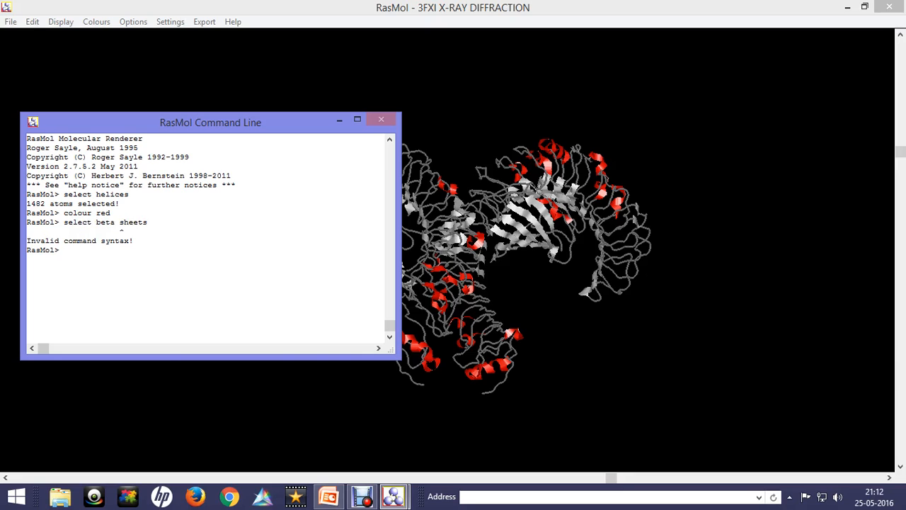
text(sel)
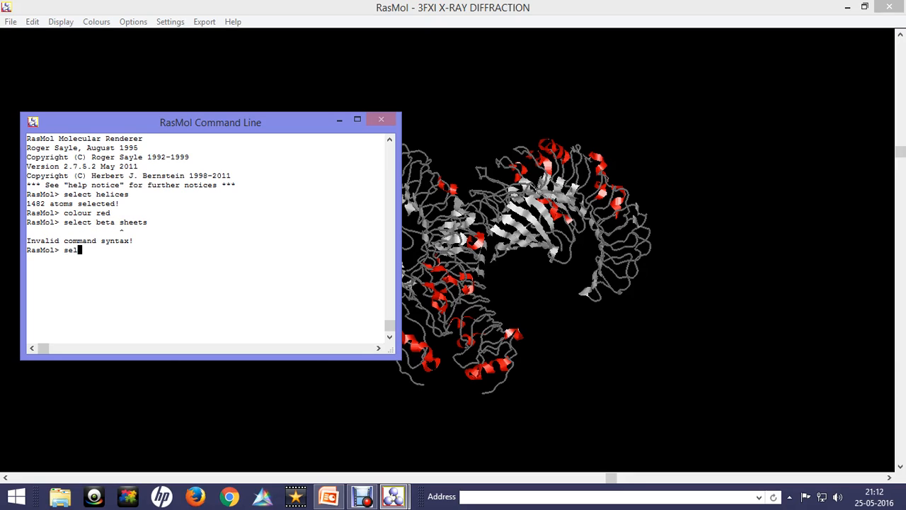
text(e)
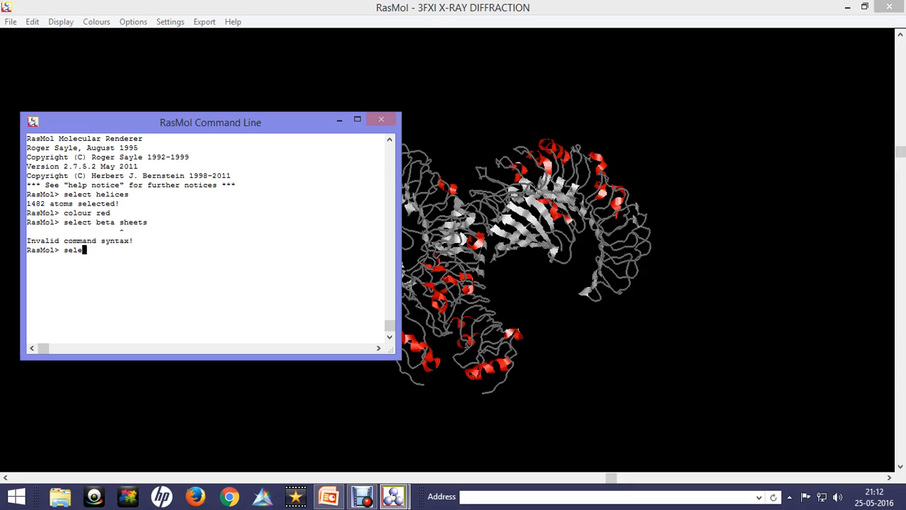
text(ct)
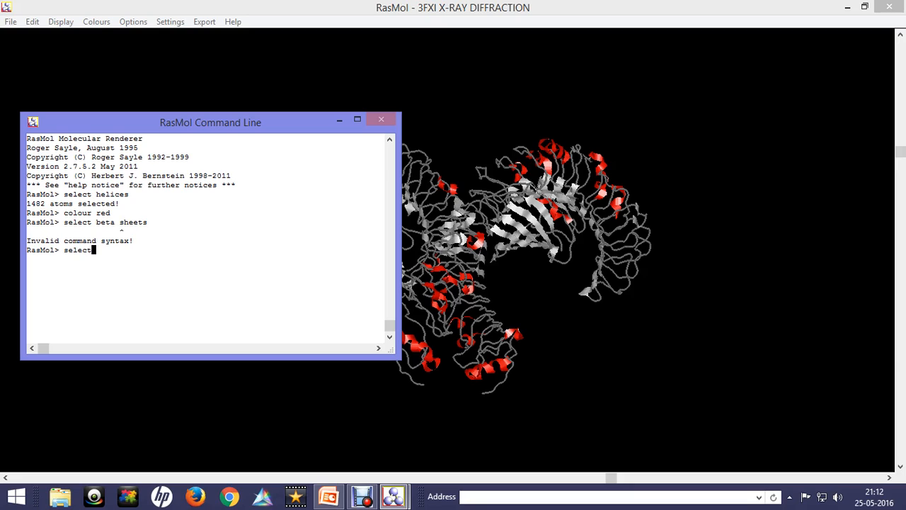
text(shee)
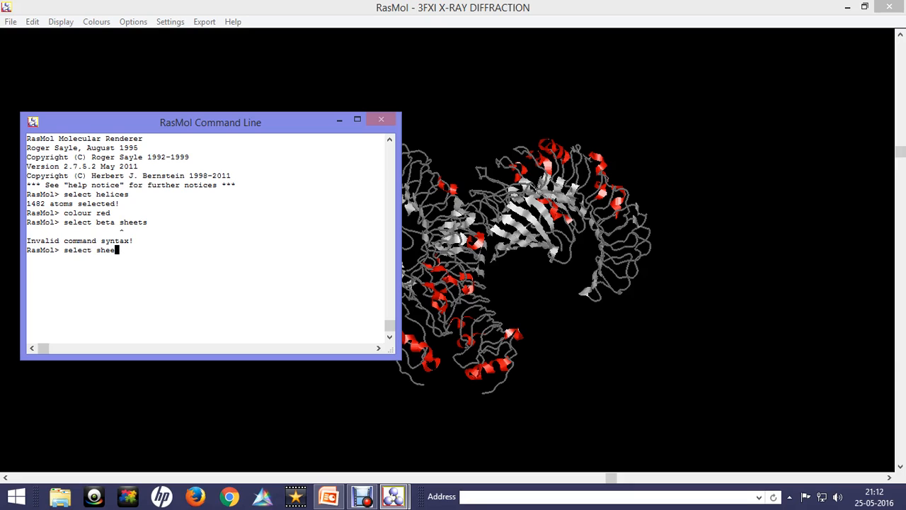
key(Return)
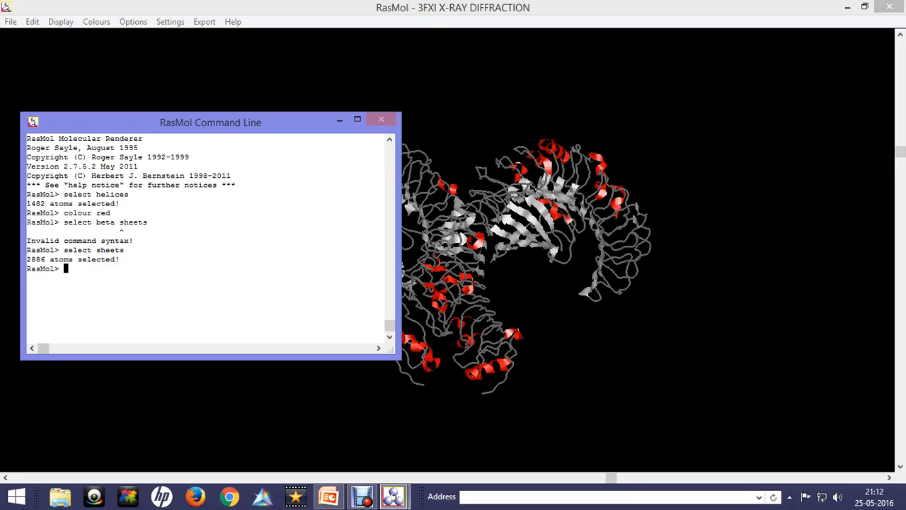
Colour the selected sheets green with 'colour green'
text(c)
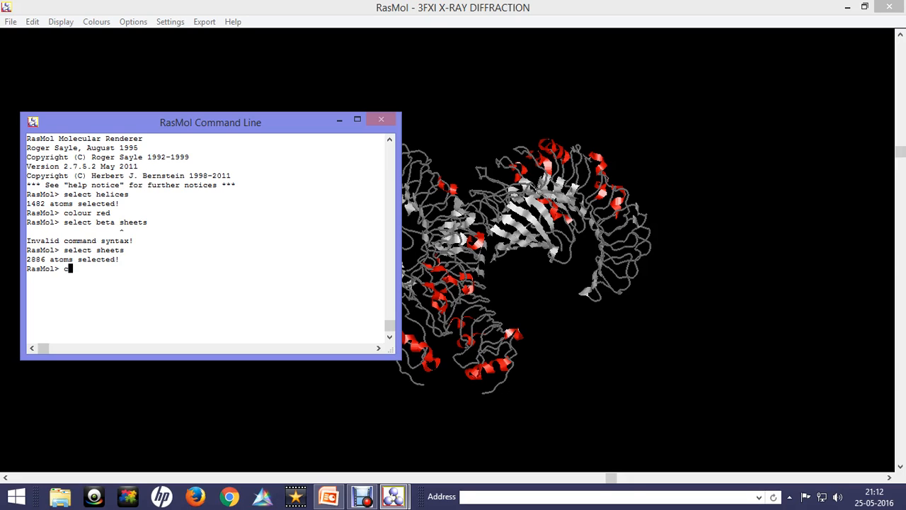
text(ol)
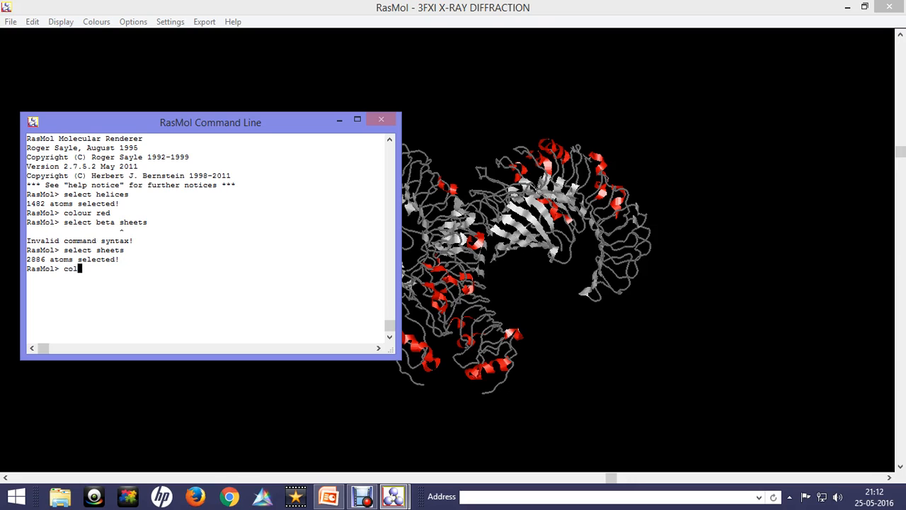
text(our)
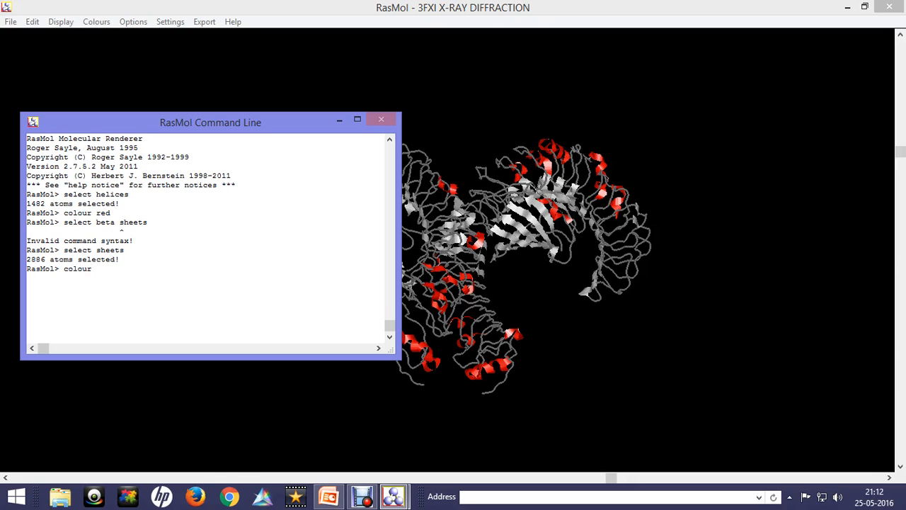
text(gree)
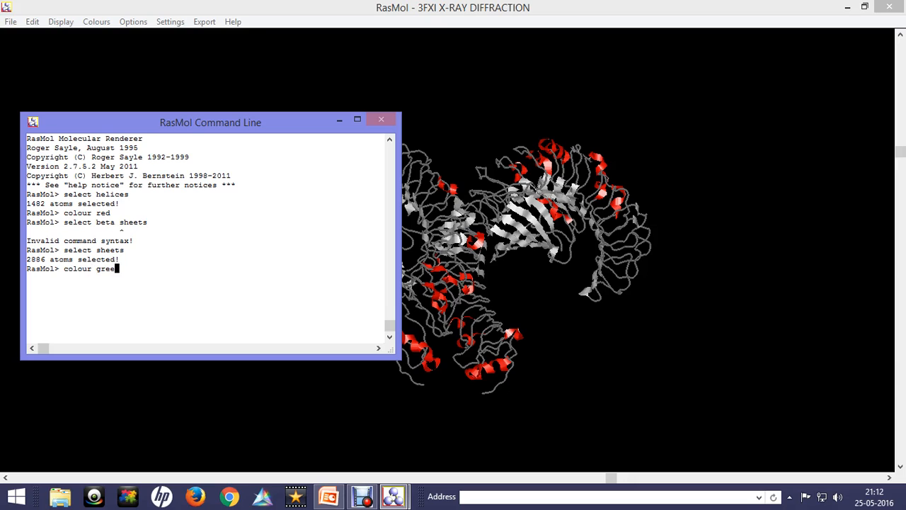
key(Return)
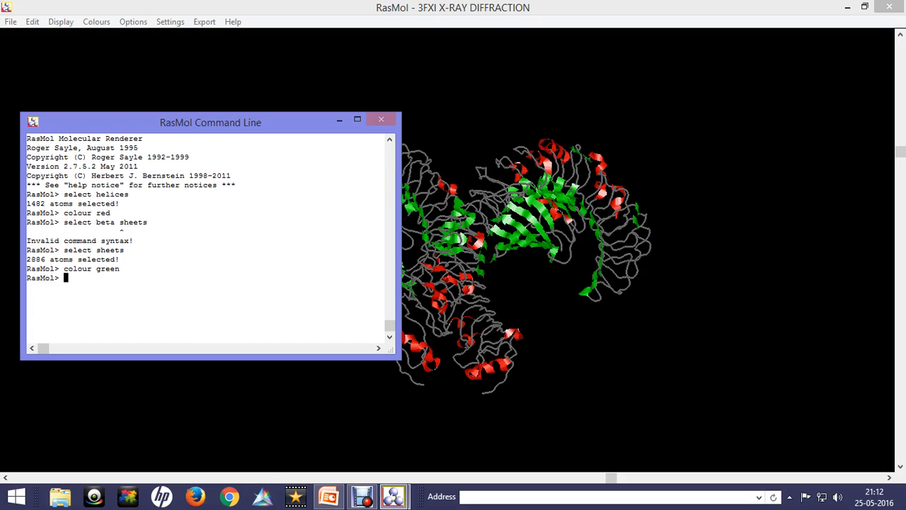
Colour every leucine residue cyan via 'select leu' and 'colour cyan', then bring up the Display choices
text(select le)
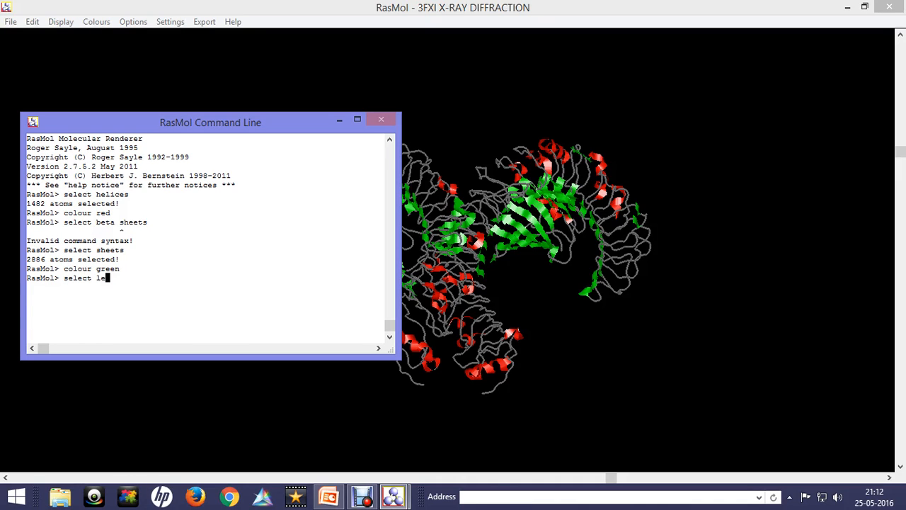
key(Return)
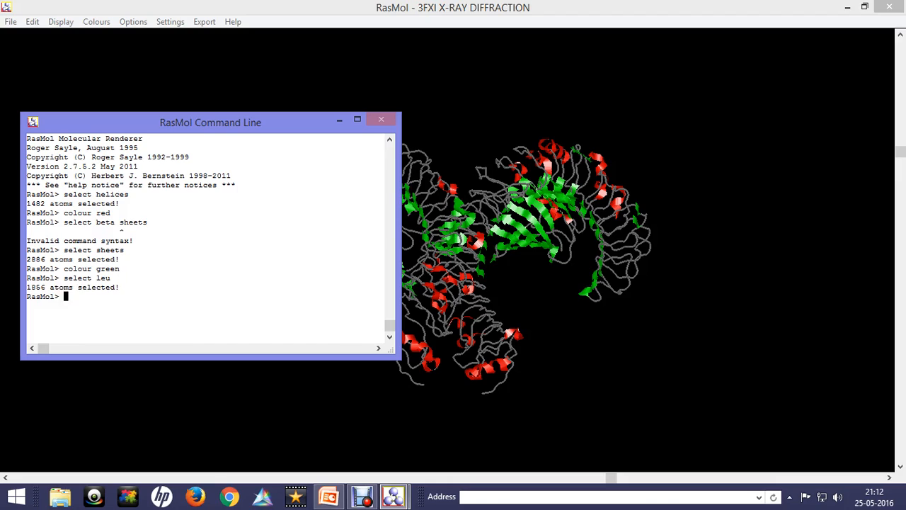
text(col)
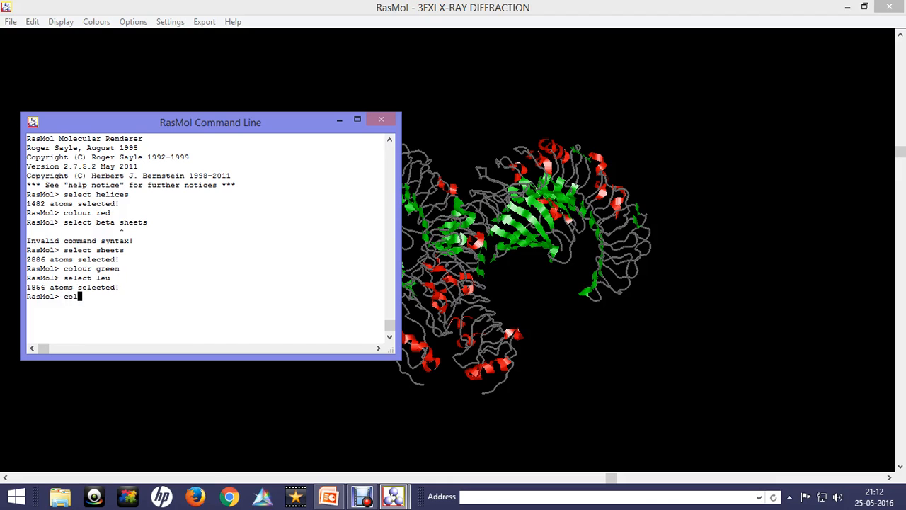
text(our)
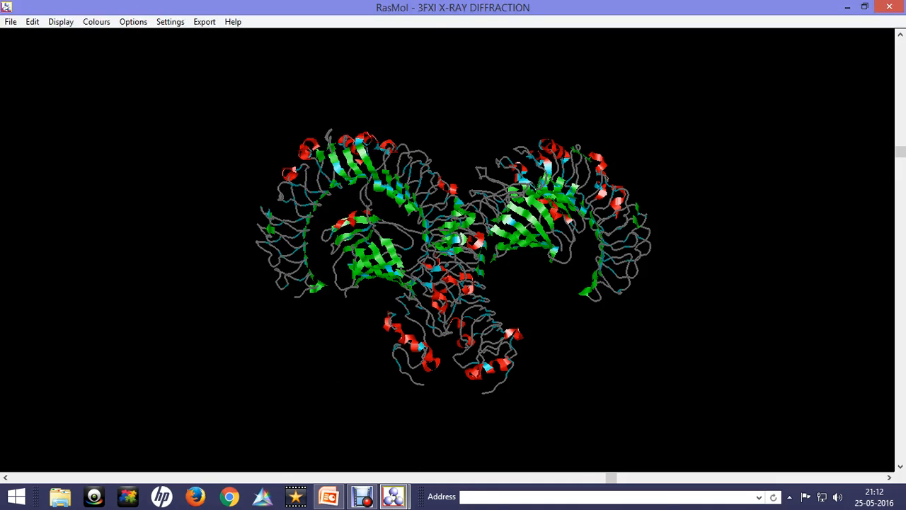
click(59, 21)
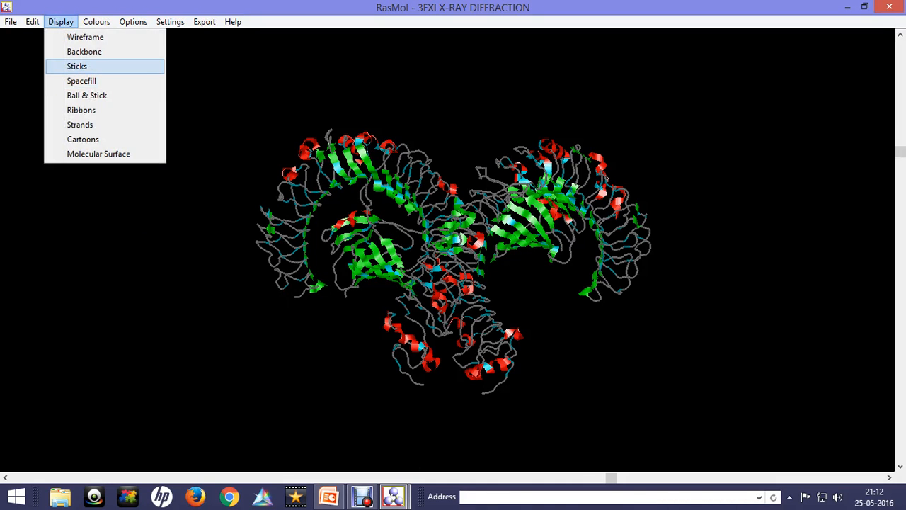
click(77, 67)
text(zap)
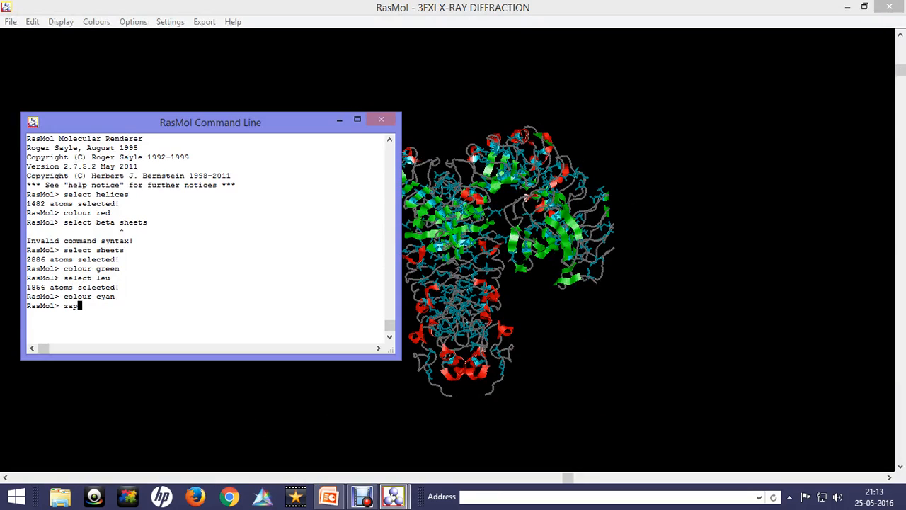
Zap 3FXI, load the TIR domain file (1FYW) and render it as a white cartoon
key(Return)
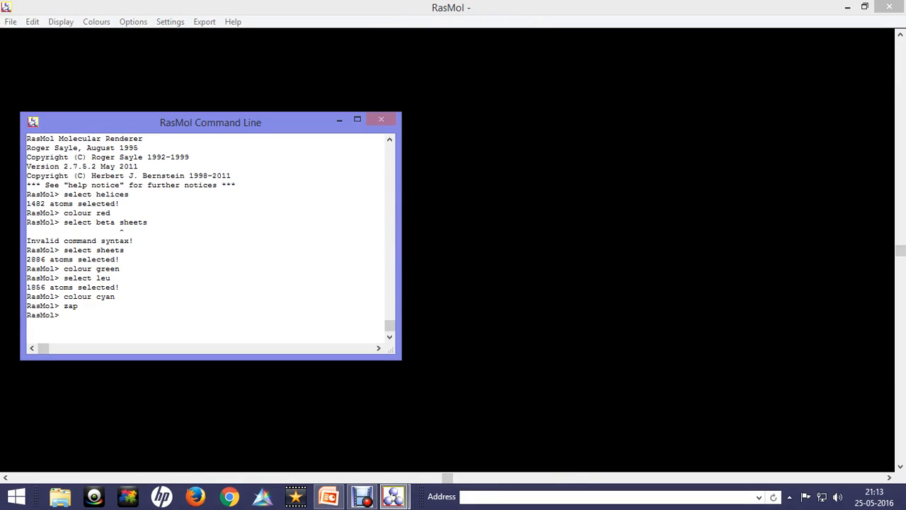
click(12, 21)
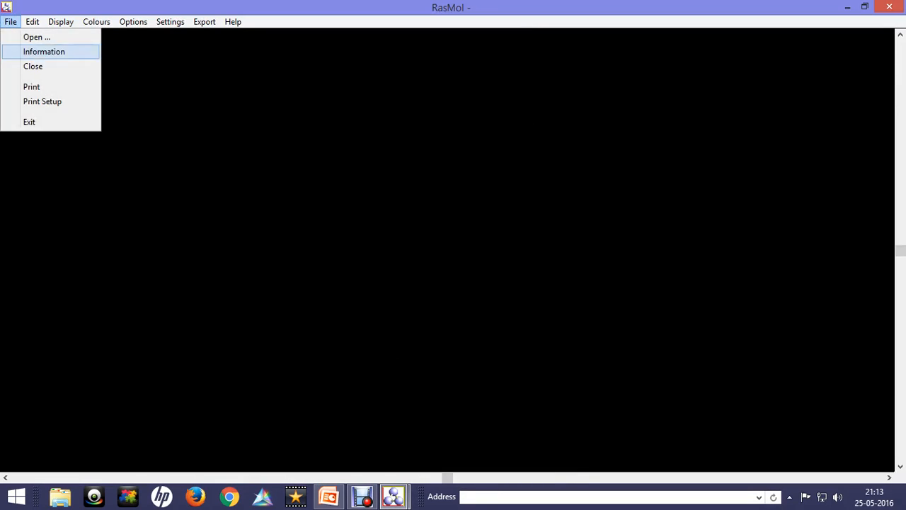
click(37, 37)
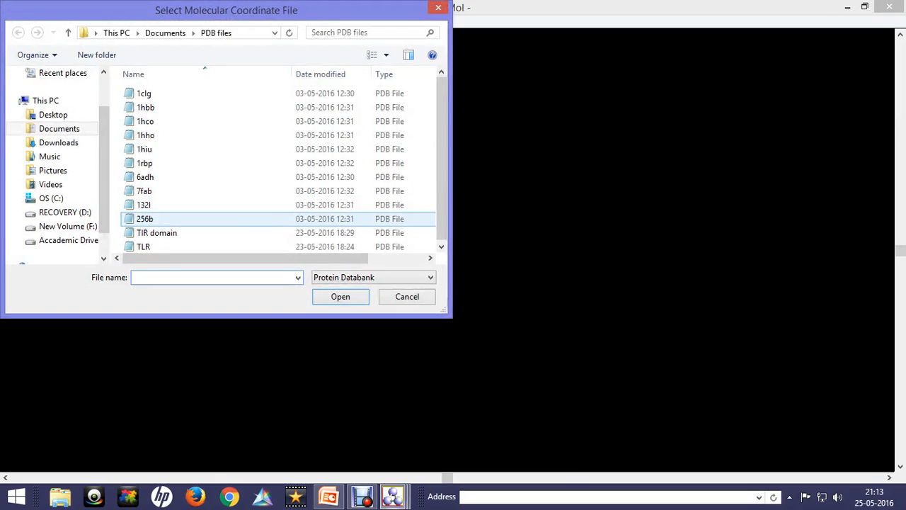
click(155, 232)
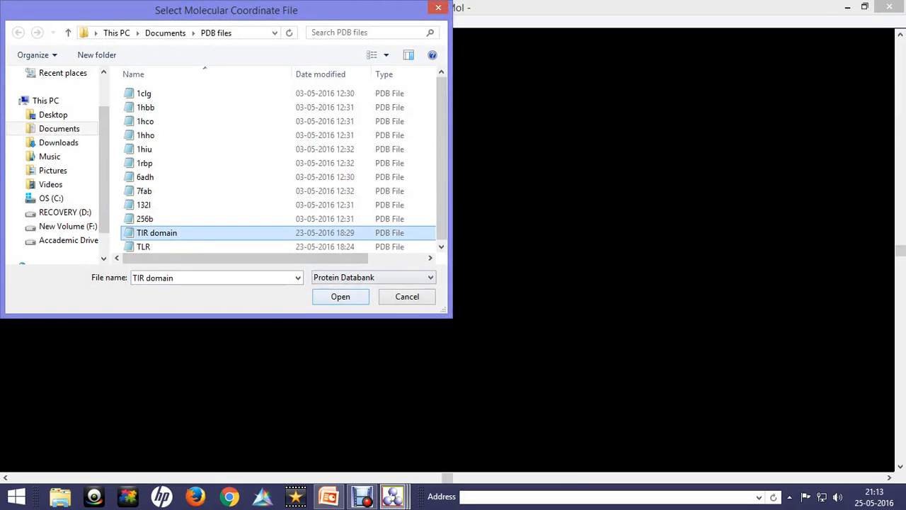
click(340, 296)
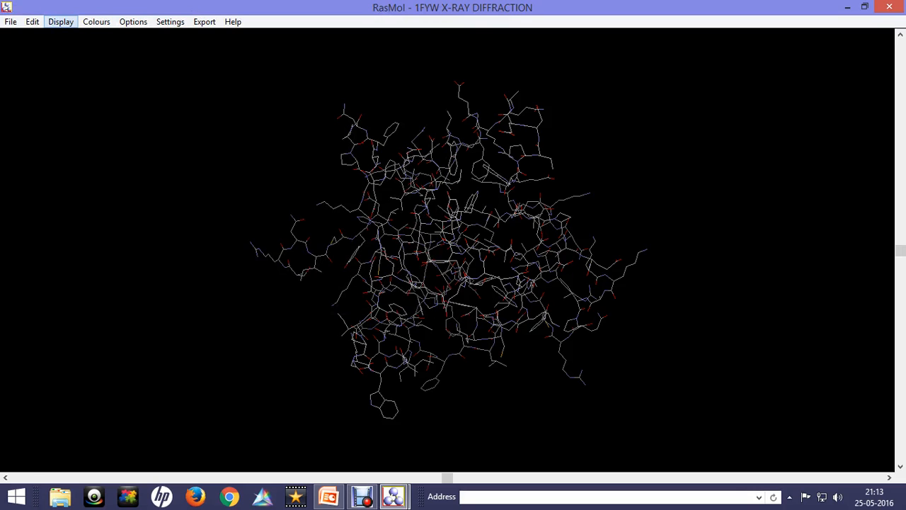
click(59, 22)
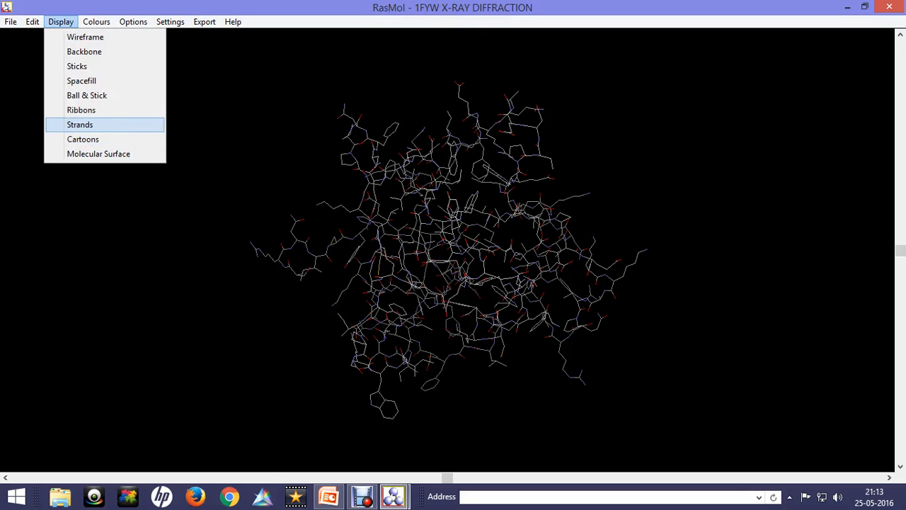
click(82, 138)
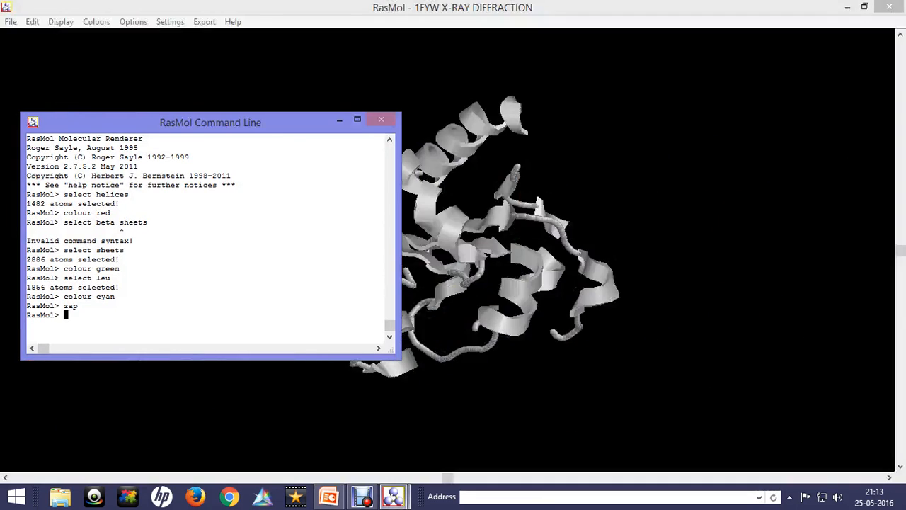
Colour the TIR domain's beta sheets green with 'select sheets' and 'colour green'
text(sel)
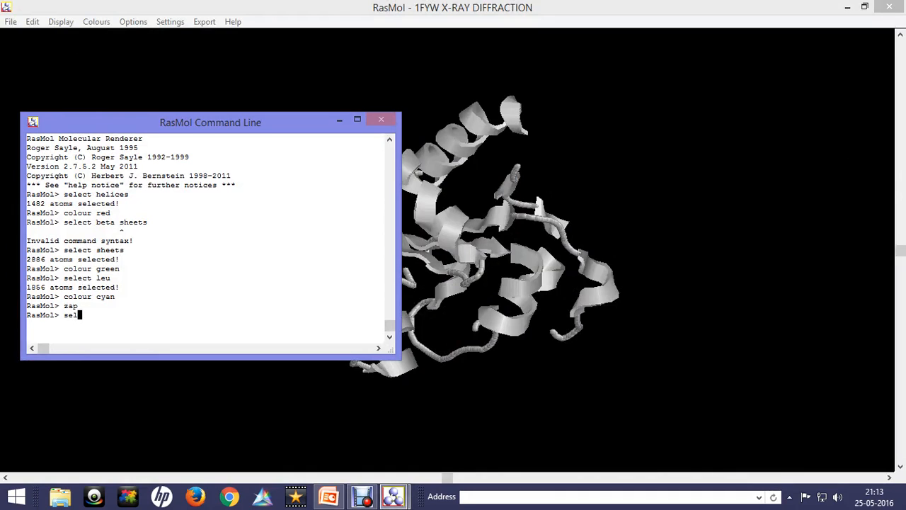
text(ect shee)
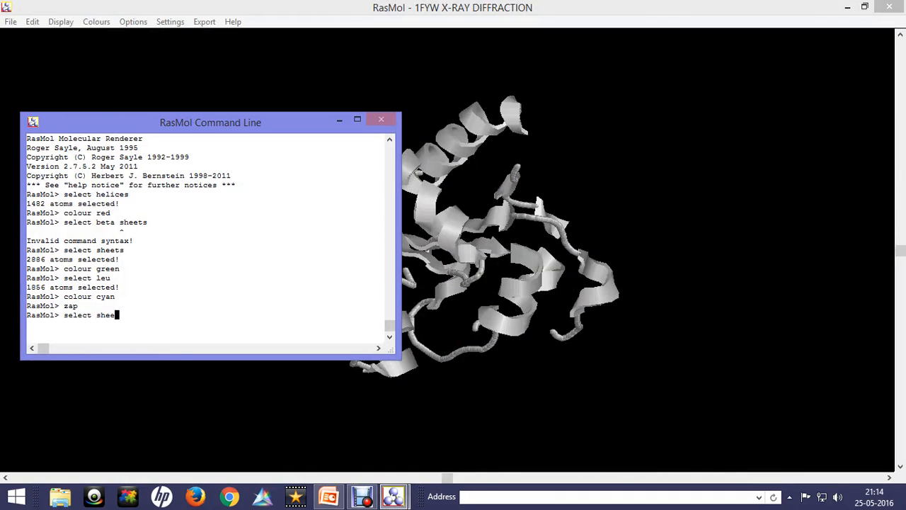
key(Return)
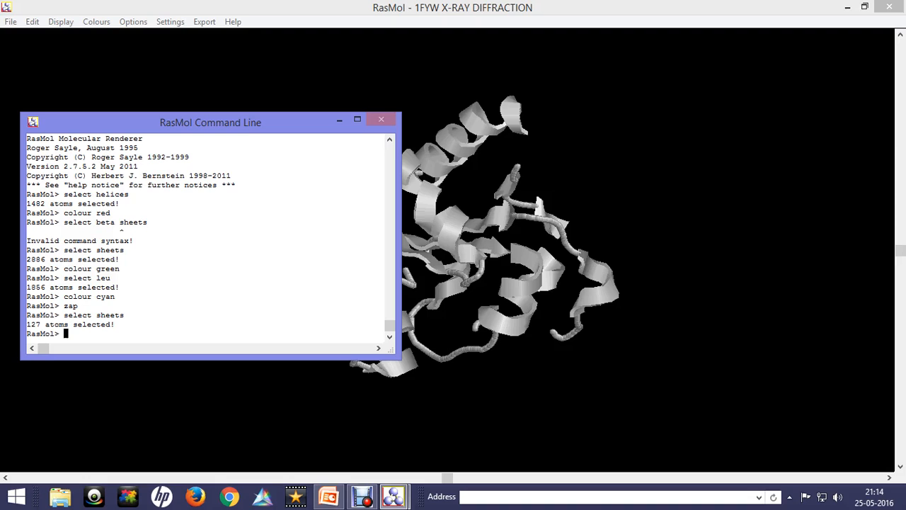
text(colour green)
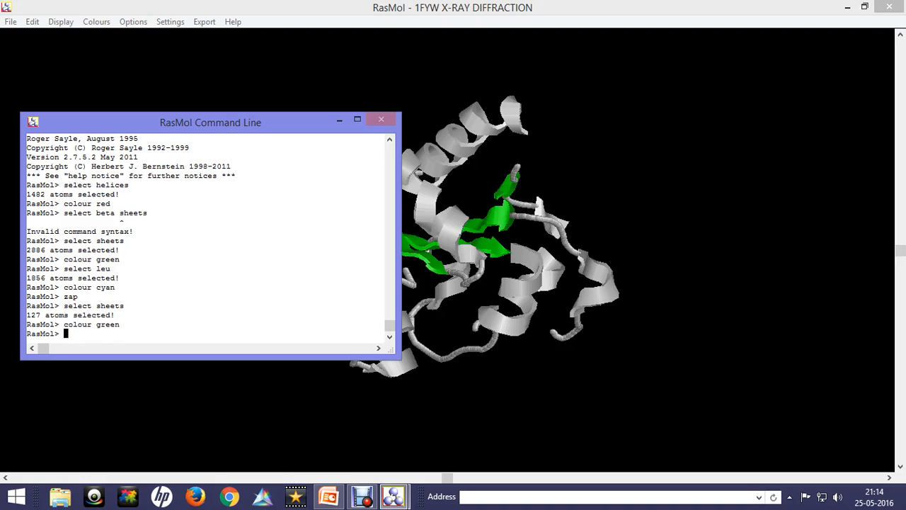
Colour the helices yellow with 'select helices' and 'colour yellow', then select the turns
text(select)
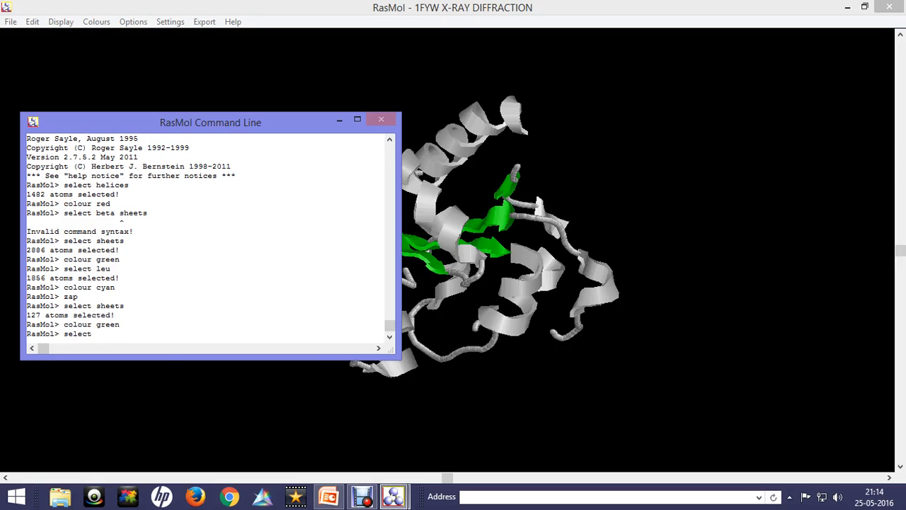
text(helic)
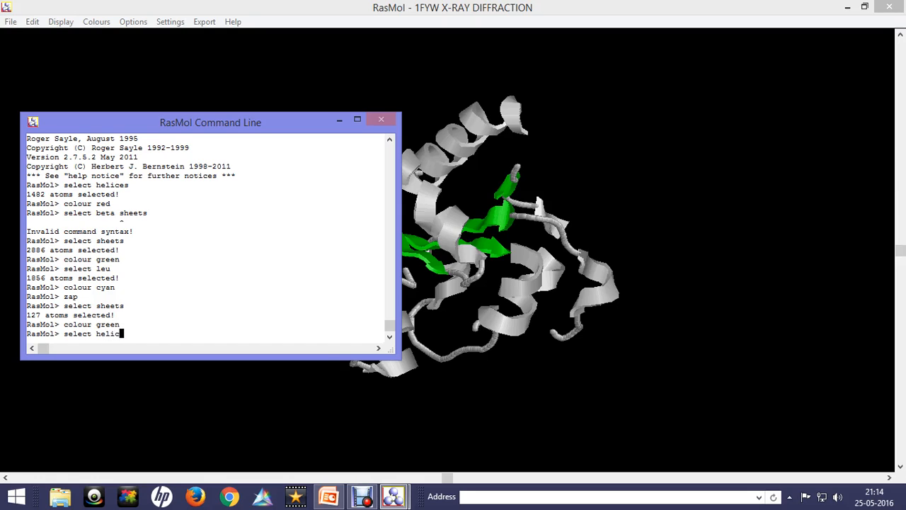
text(colou)
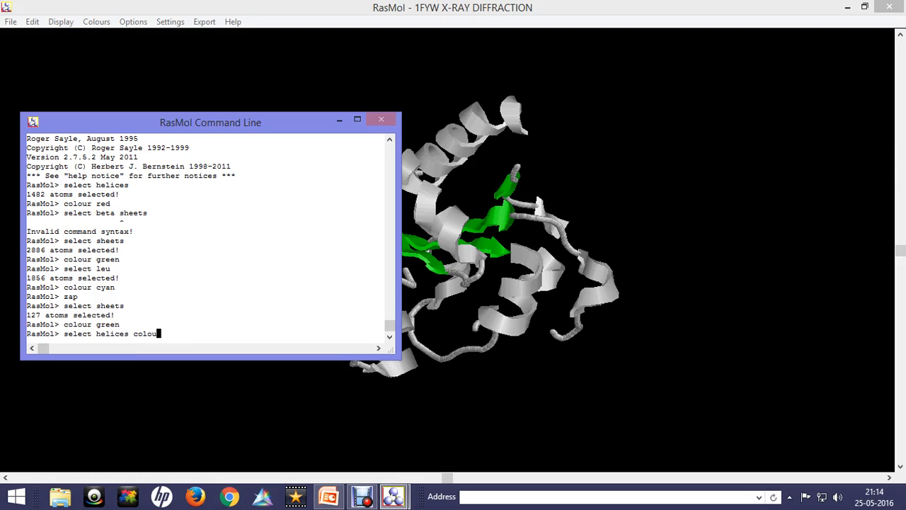
text(y)
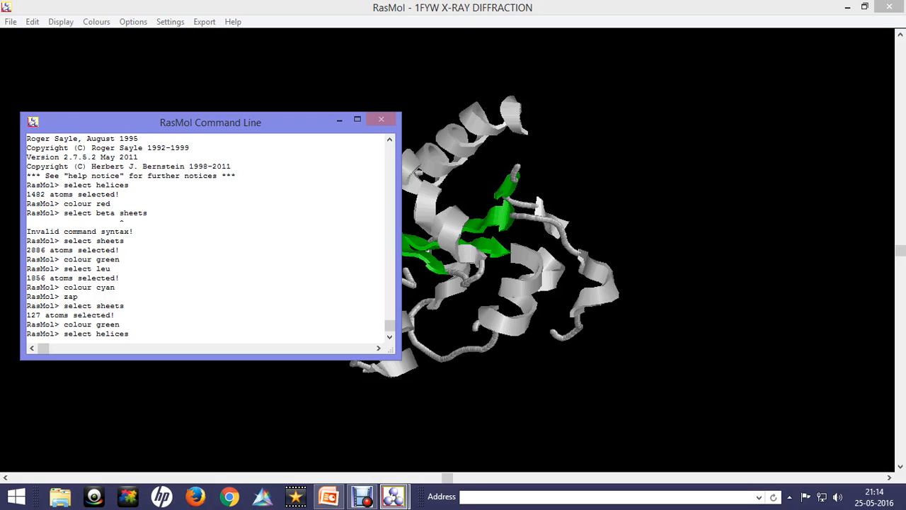
text(colour y)
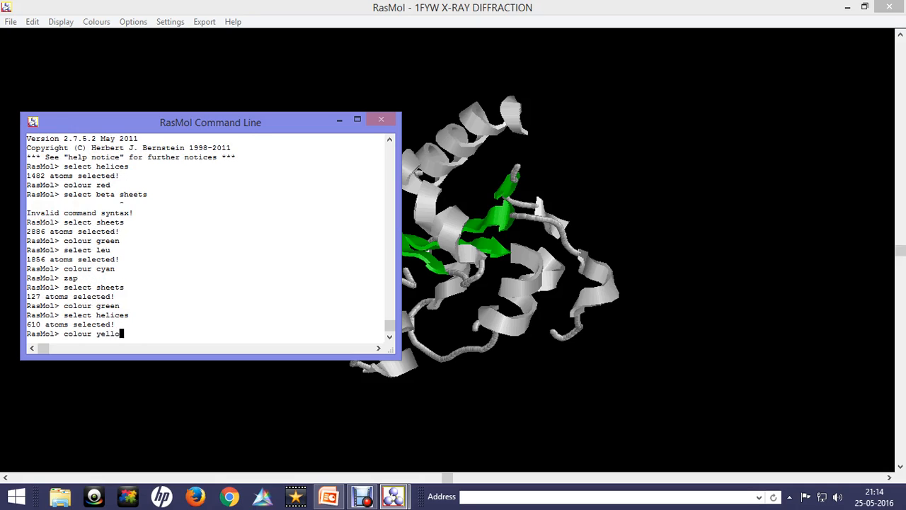
key(Return)
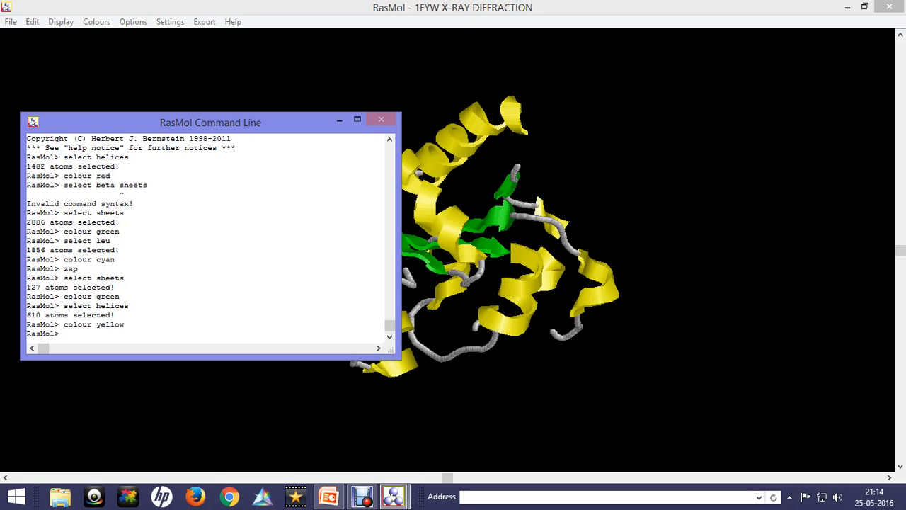
text(select tu)
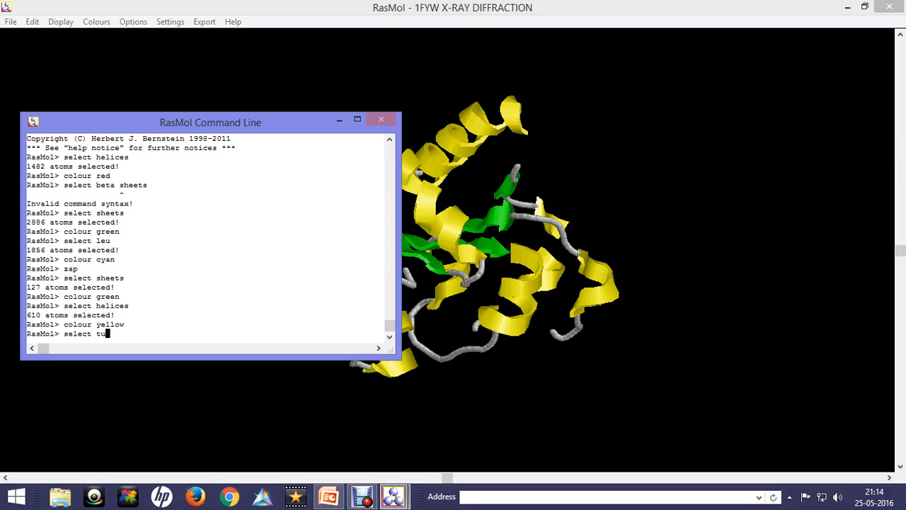
key(Return)
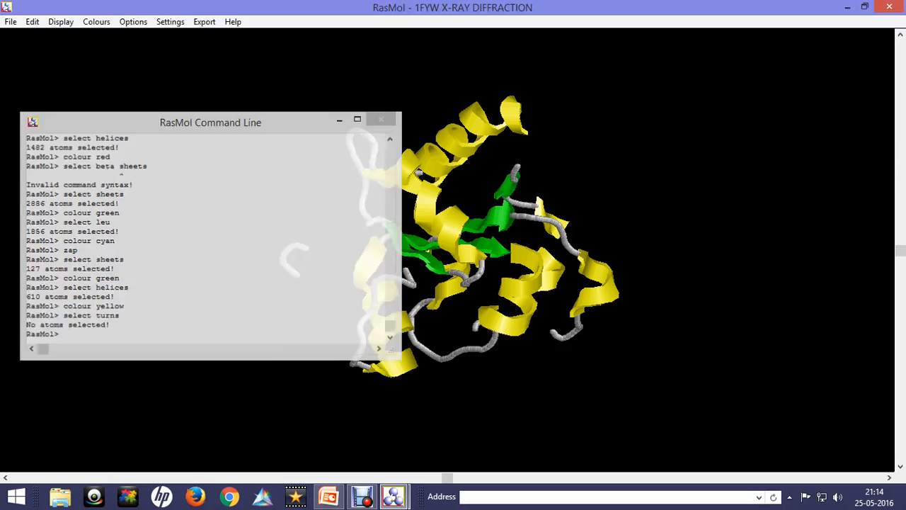
Close the command window and rotate the TIR domain cartoon to view it from other sides
click(381, 119)
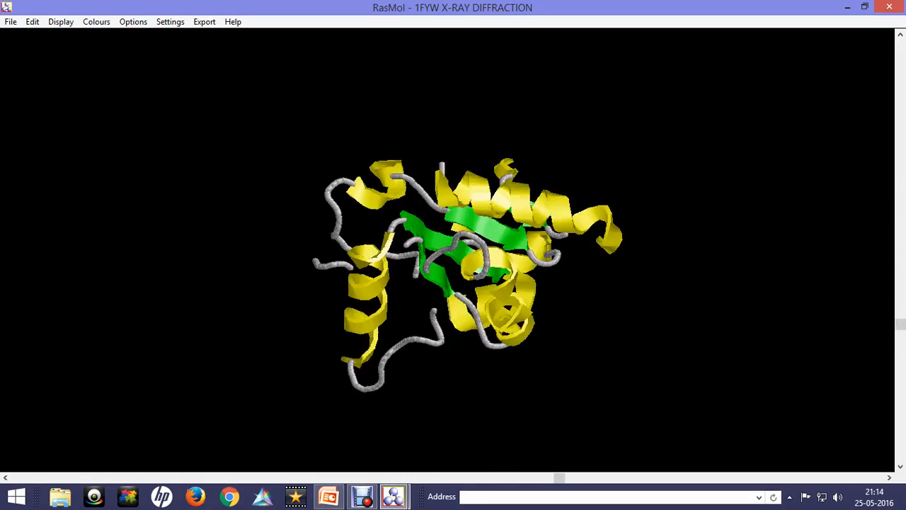
drag(453, 276, 467, 255)
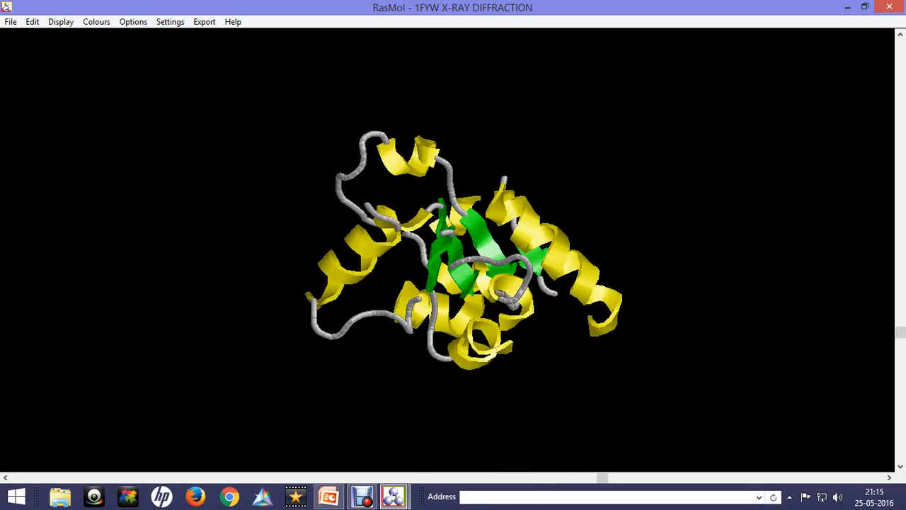
drag(461, 248, 467, 284)
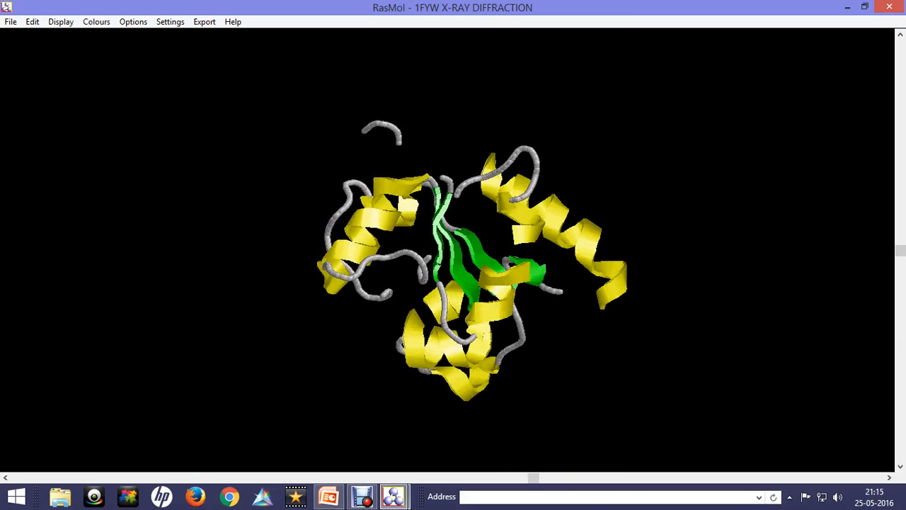